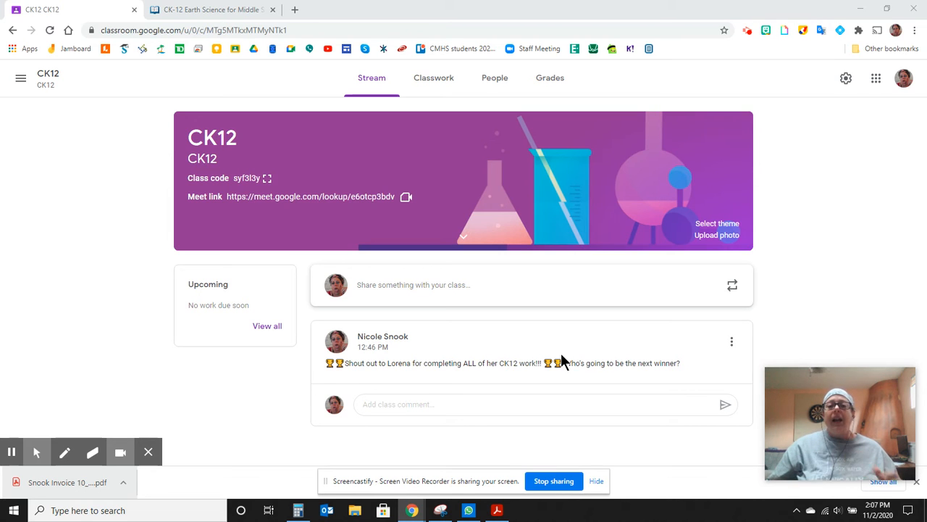
mouse_move(433, 77)
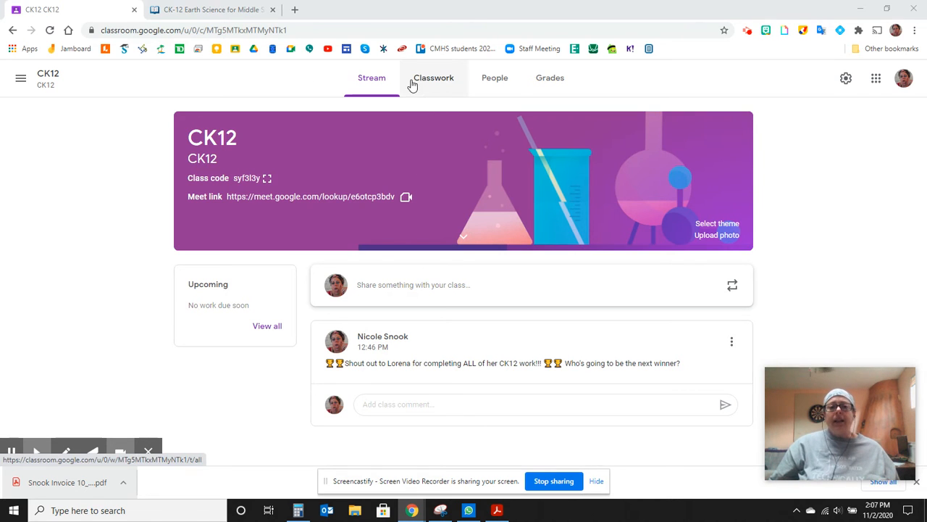
mouse_move(433, 81)
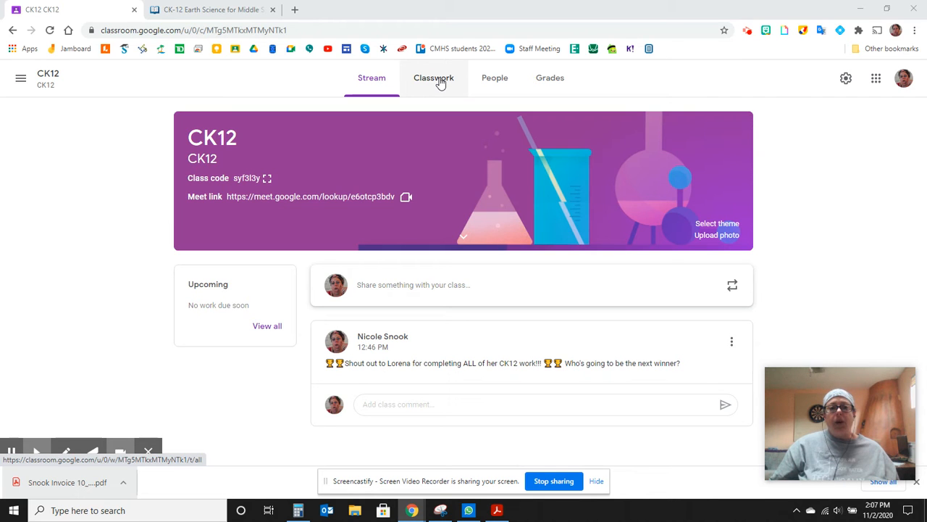
Step: Show the CK12 course's Classwork page and browse its CK12 Content and Written Assignments topics
click(434, 77)
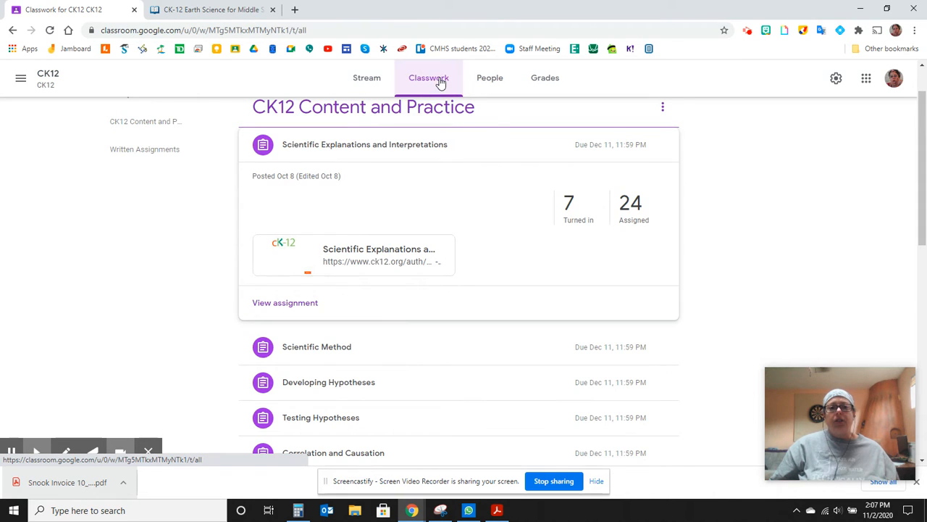
scroll(up, 3)
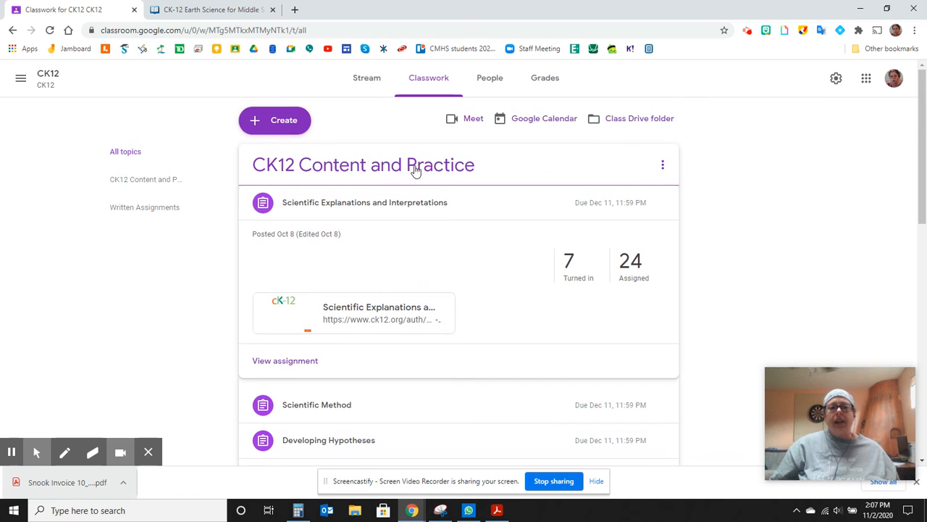
mouse_move(714, 207)
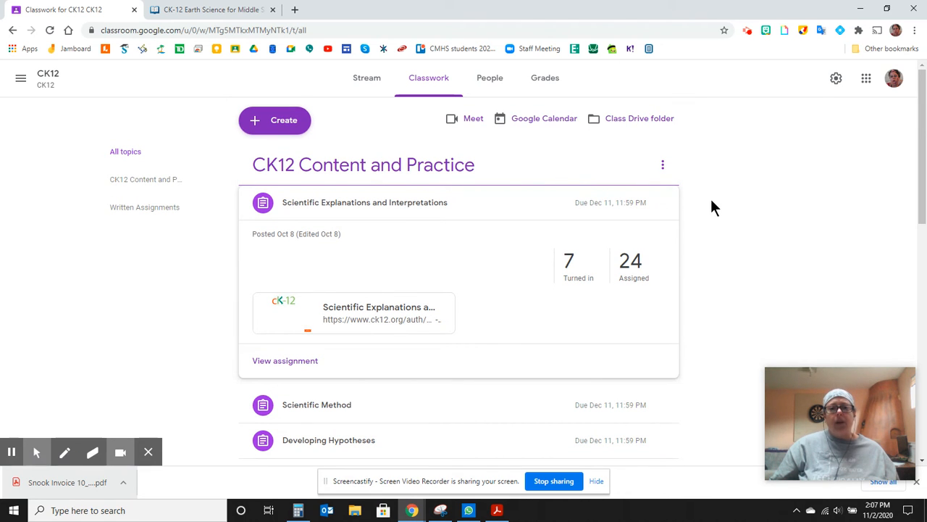
scroll(down, 3)
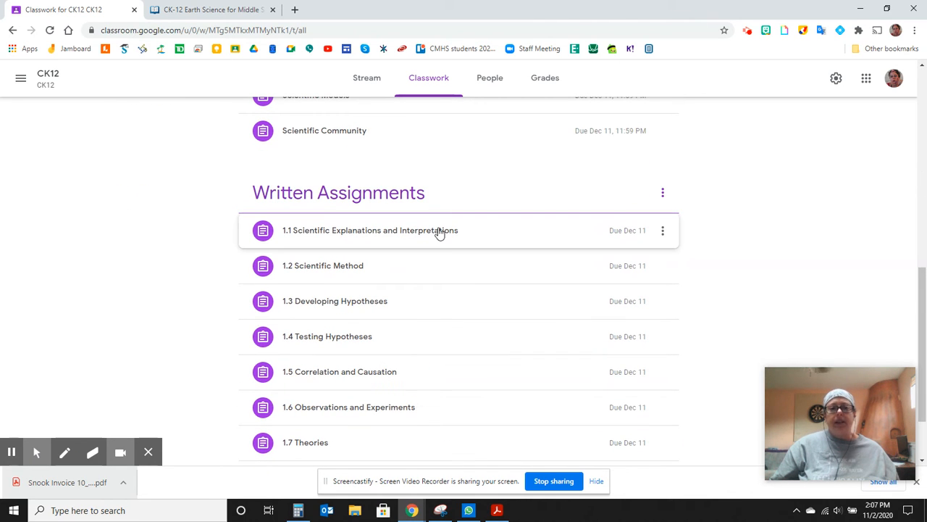
scroll(up, 3)
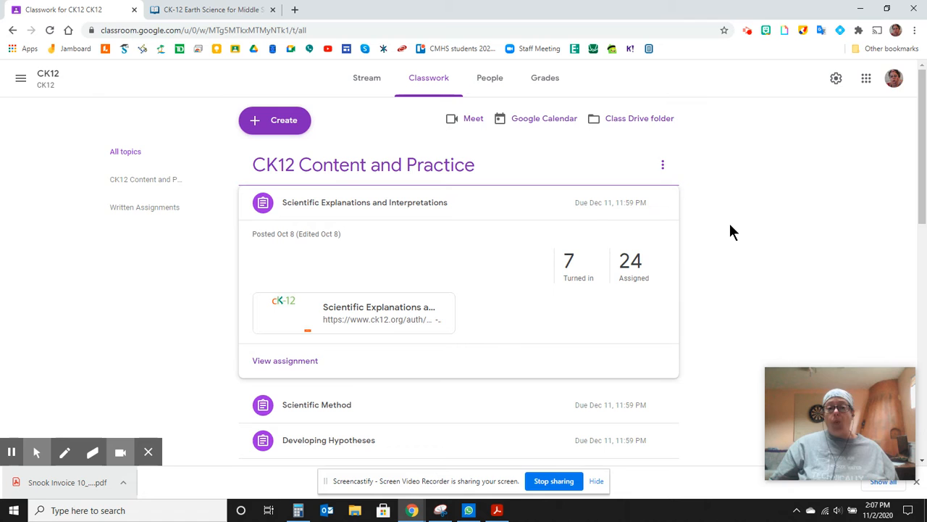
mouse_move(378, 319)
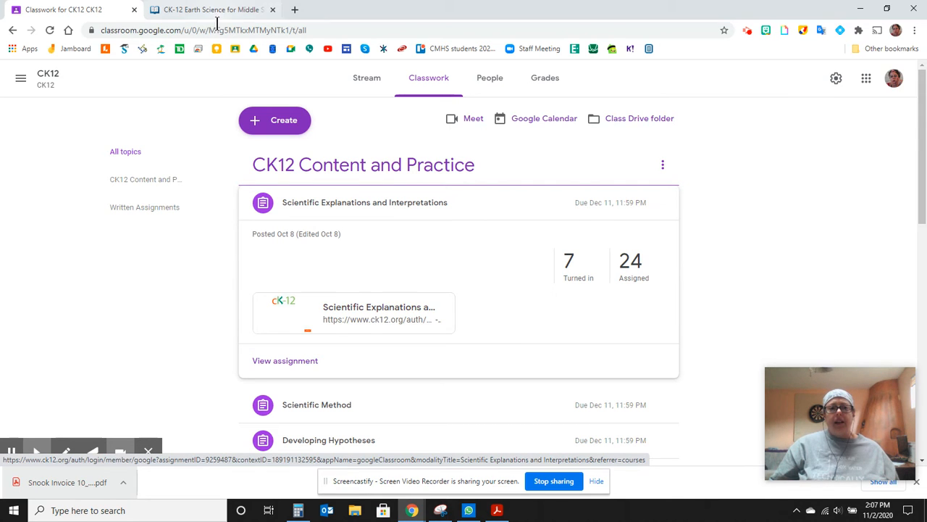
Step: Start lesson 1.1 Scientific Explanations and Interpretations in the CK-12 Earth Science FlexBook
click(210, 9)
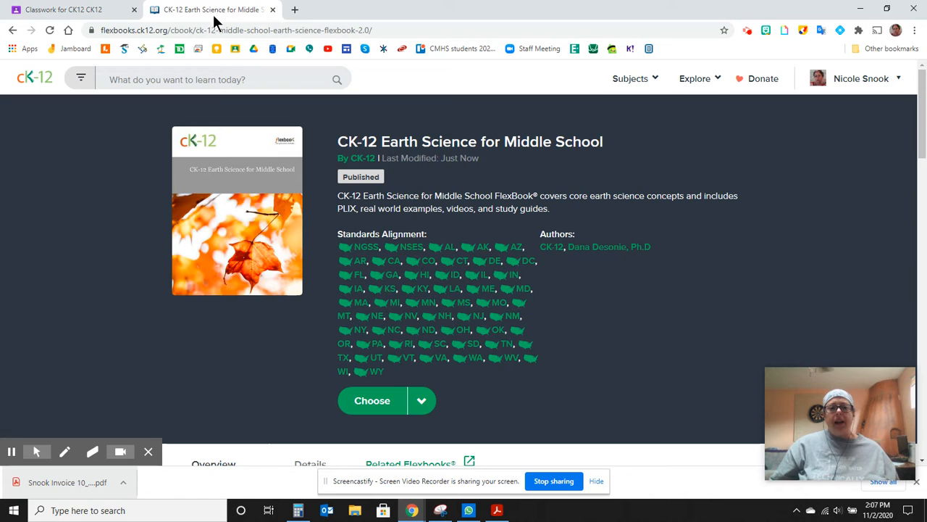
scroll(down, 3)
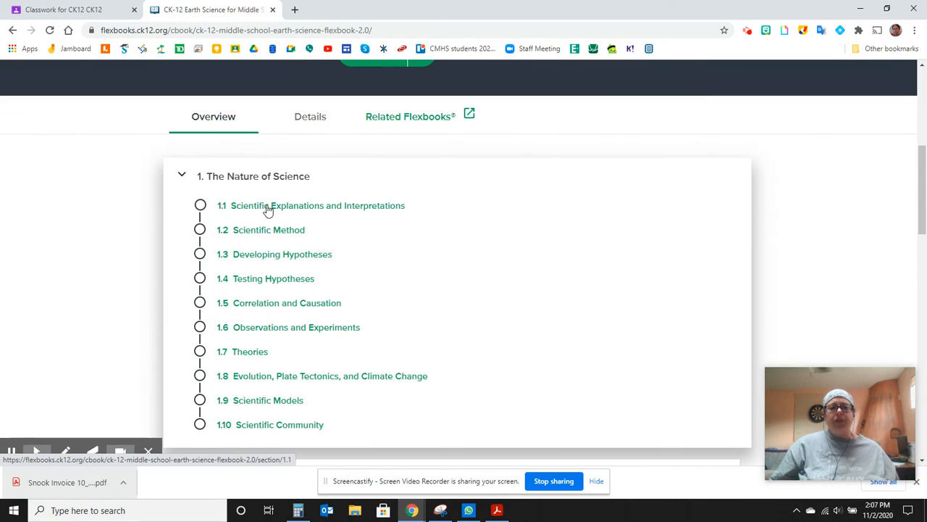
click(318, 205)
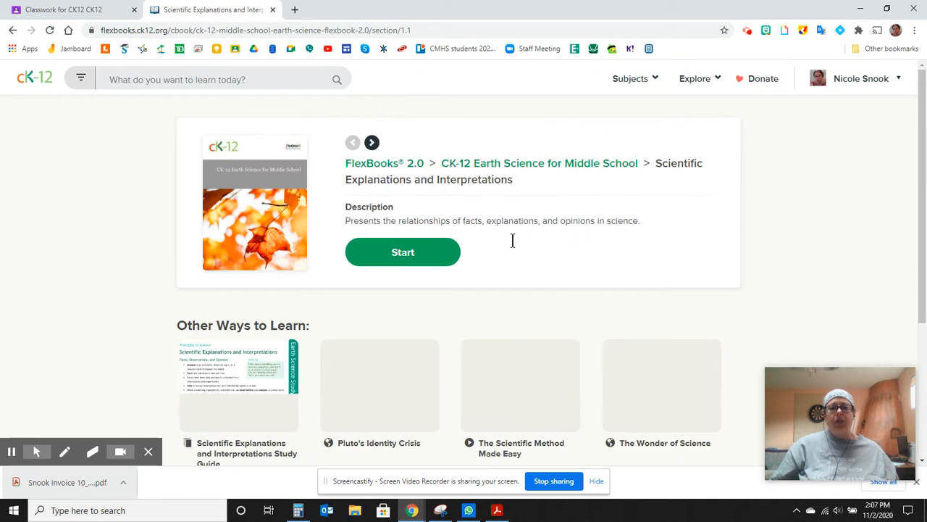
click(403, 253)
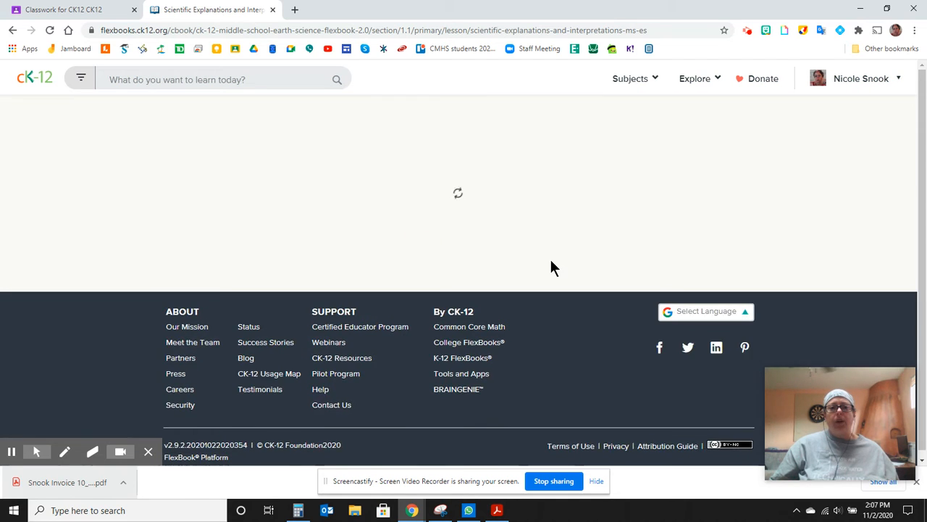
mouse_move(557, 252)
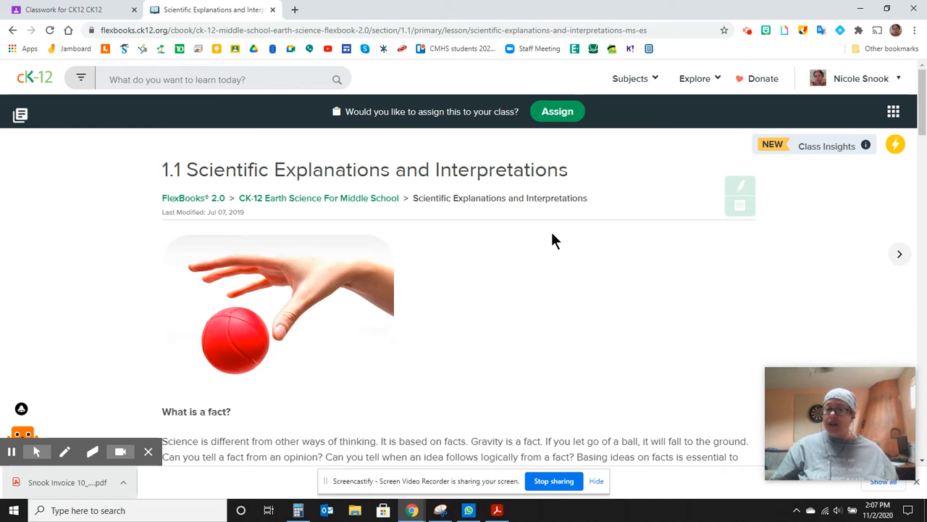
Step: Read through the 1.1 lesson, then return to the Classroom Classwork page
scroll(down, 3)
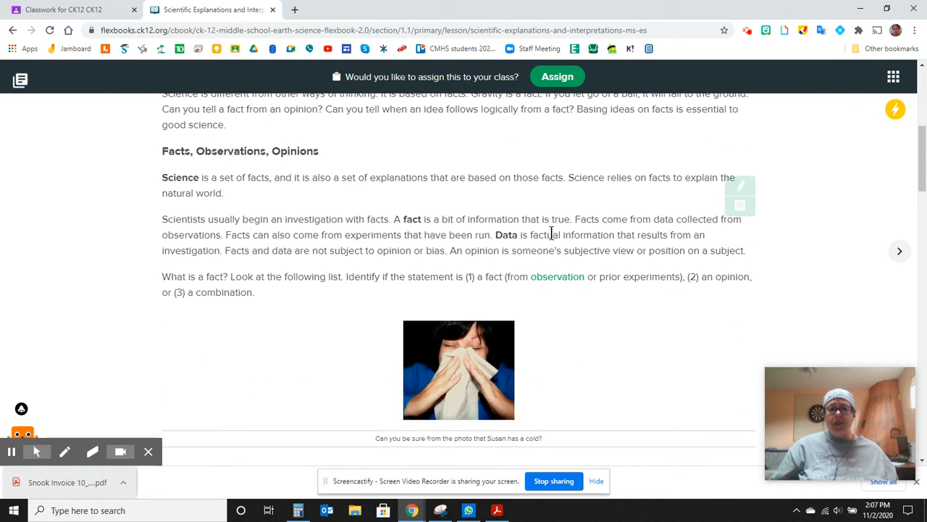
scroll(down, 3)
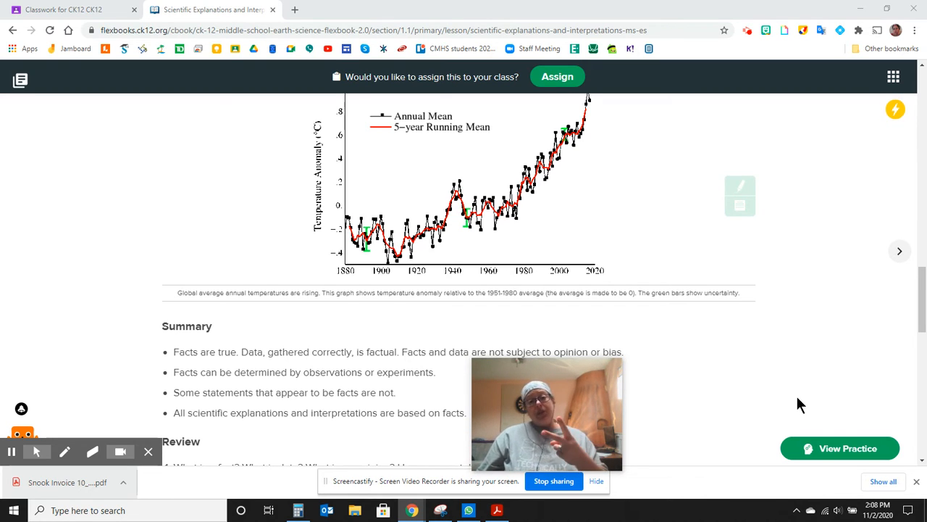
mouse_move(261, 71)
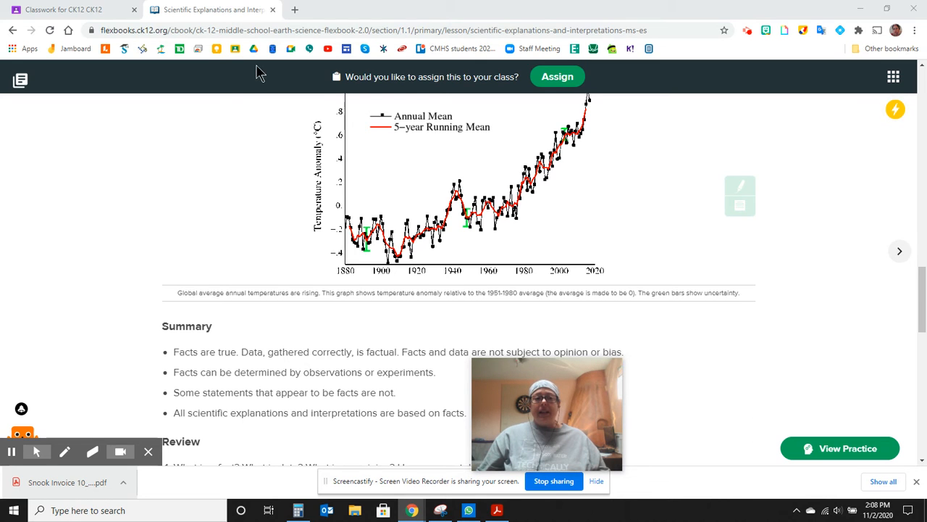
click(69, 10)
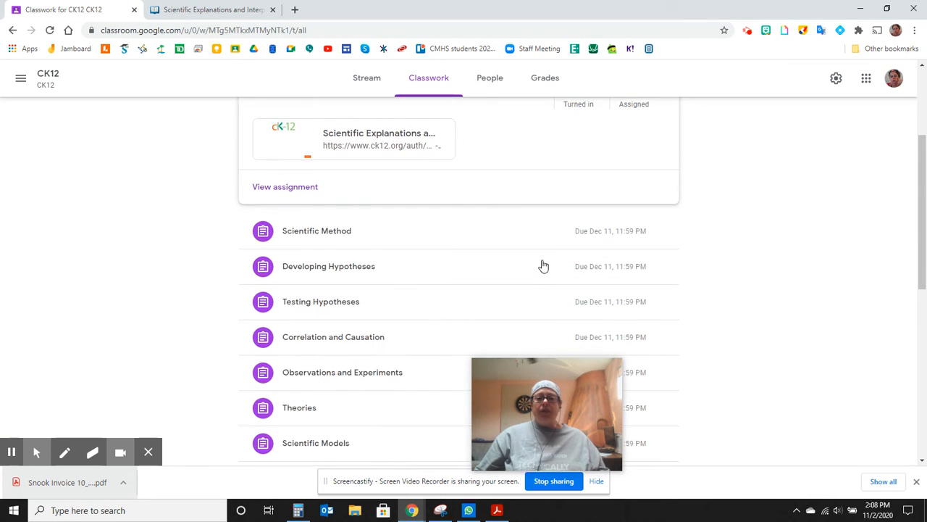
Step: Expand written assignment 1.1 Scientific Explanations and Interpretations and open its Google Doc worksheet
scroll(up, 3)
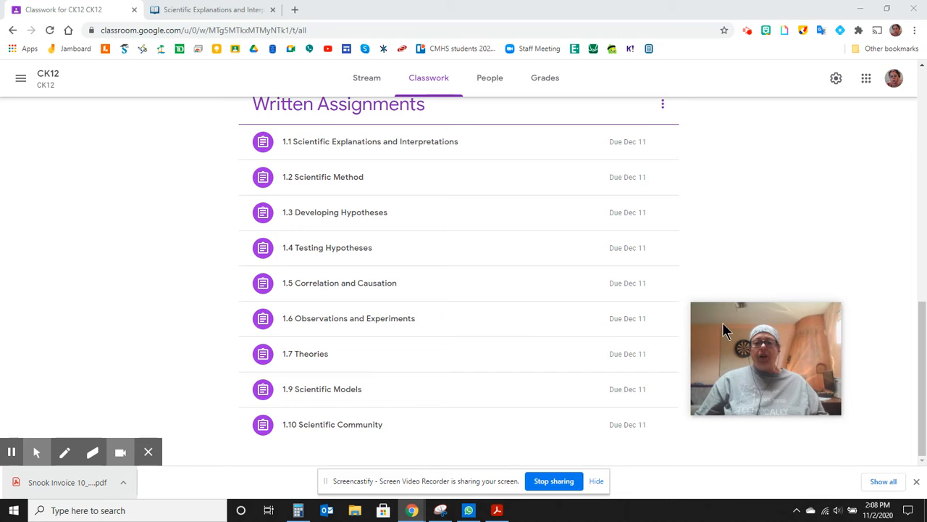
scroll(up, 3)
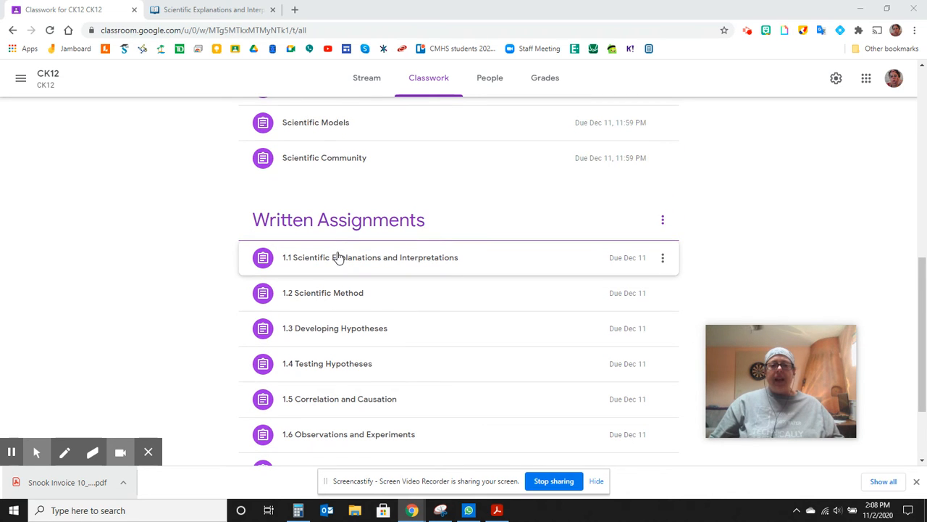
click(370, 258)
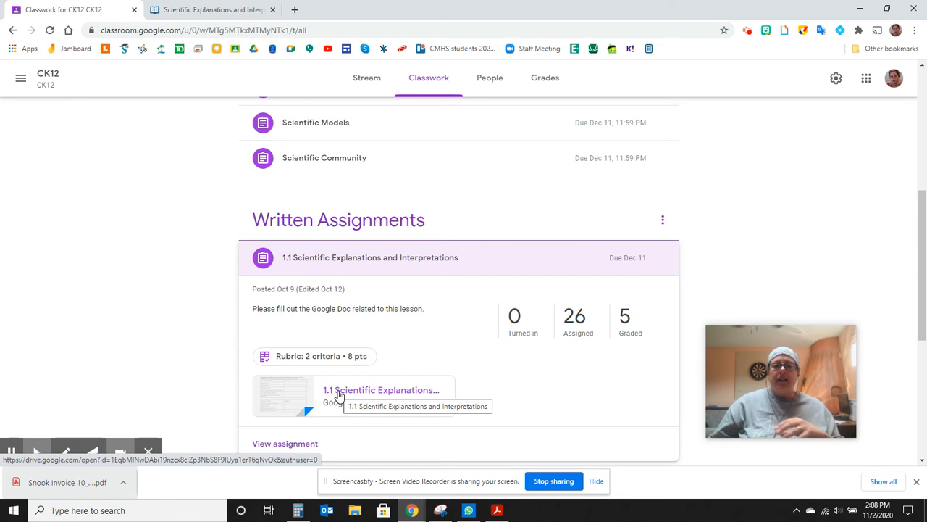
click(383, 390)
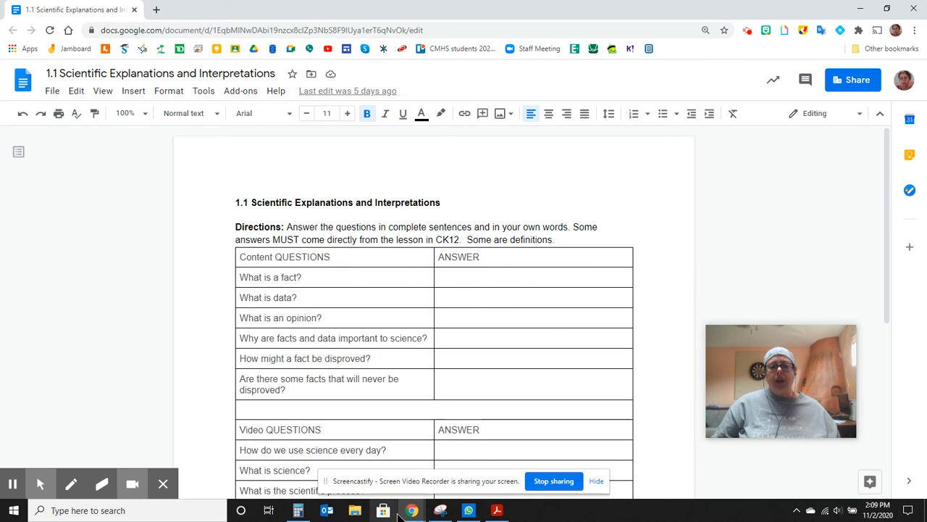
mouse_move(412, 510)
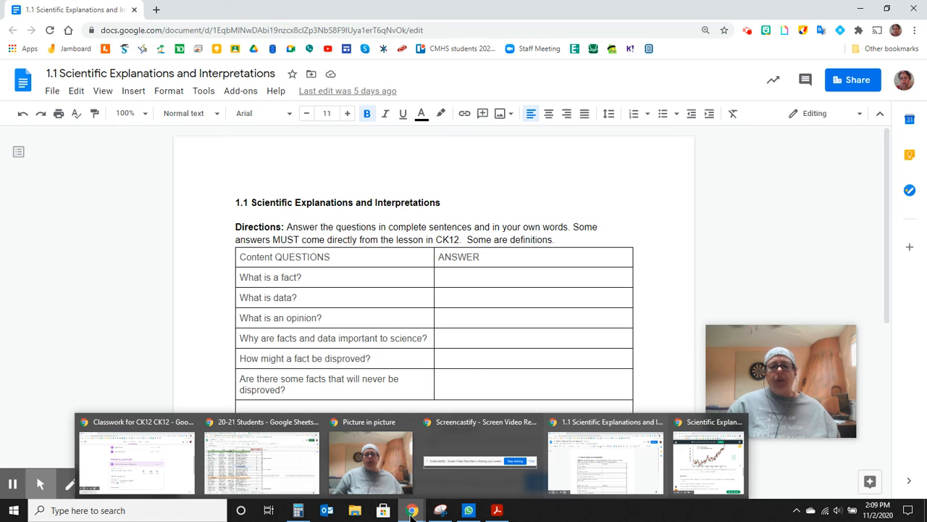